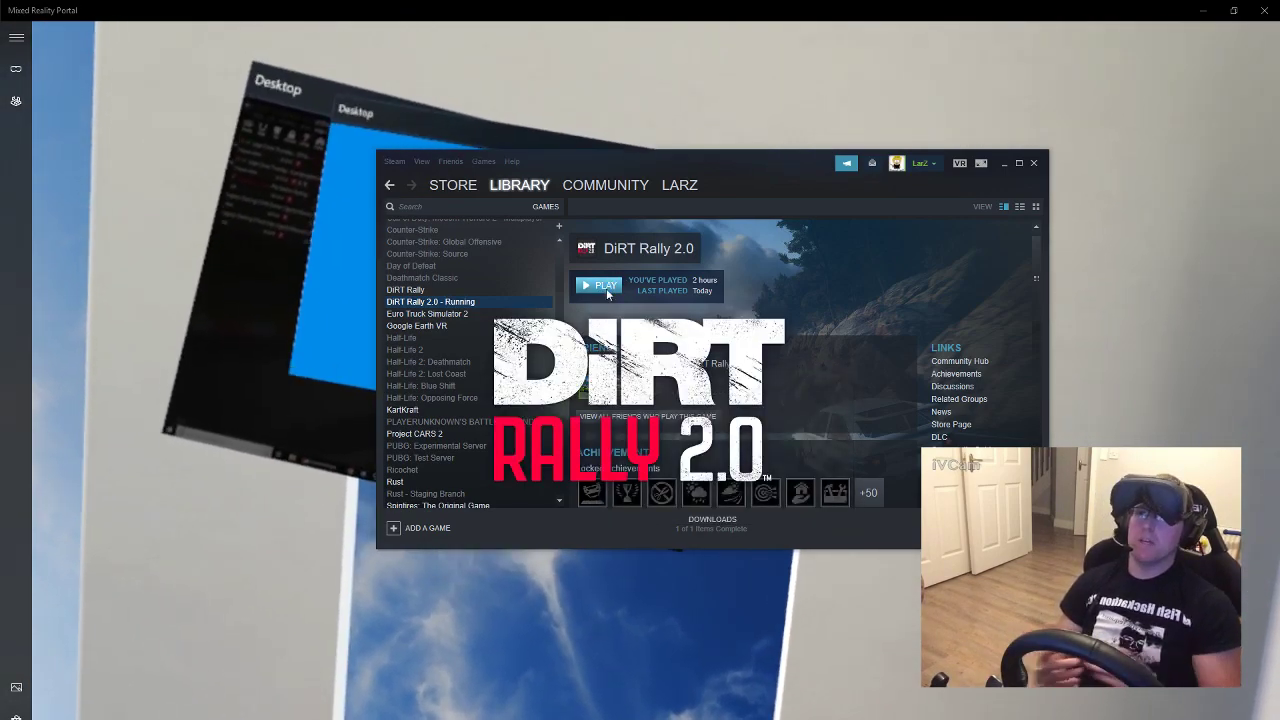
- Launch DiRT Rally 2.0 from the Steam library under SteamVR beta 1.7.2
{"action": "left_click", "coordinate": [598, 285]}
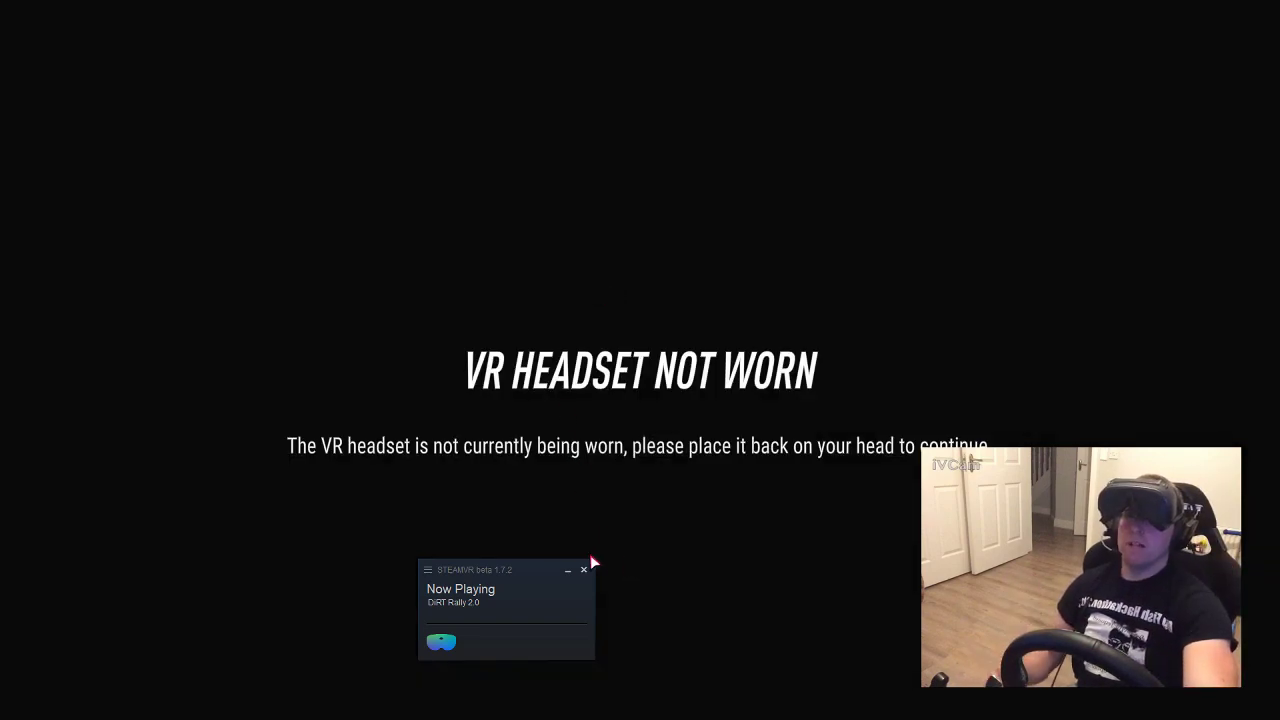
- Close the SteamVR status window and confirm quitting SteamVR along with the game
{"action": "left_click", "coordinate": [583, 570]}
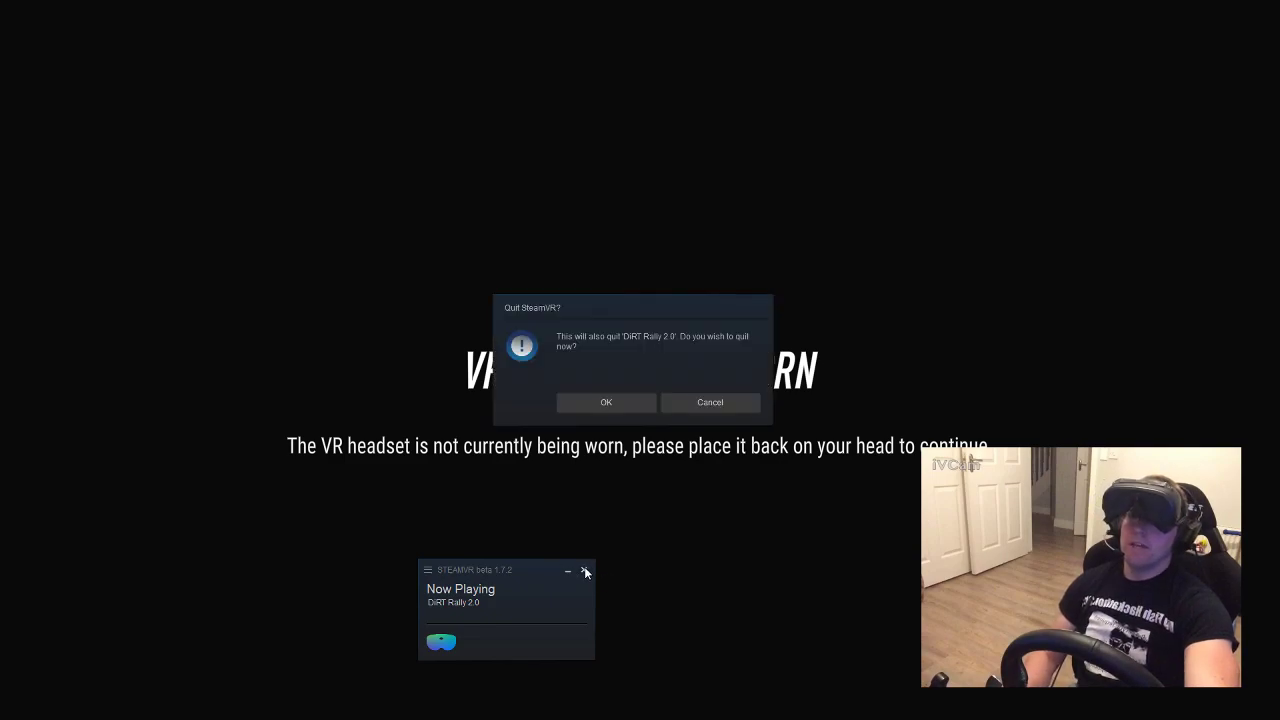
{"action": "left_click", "coordinate": [605, 402]}
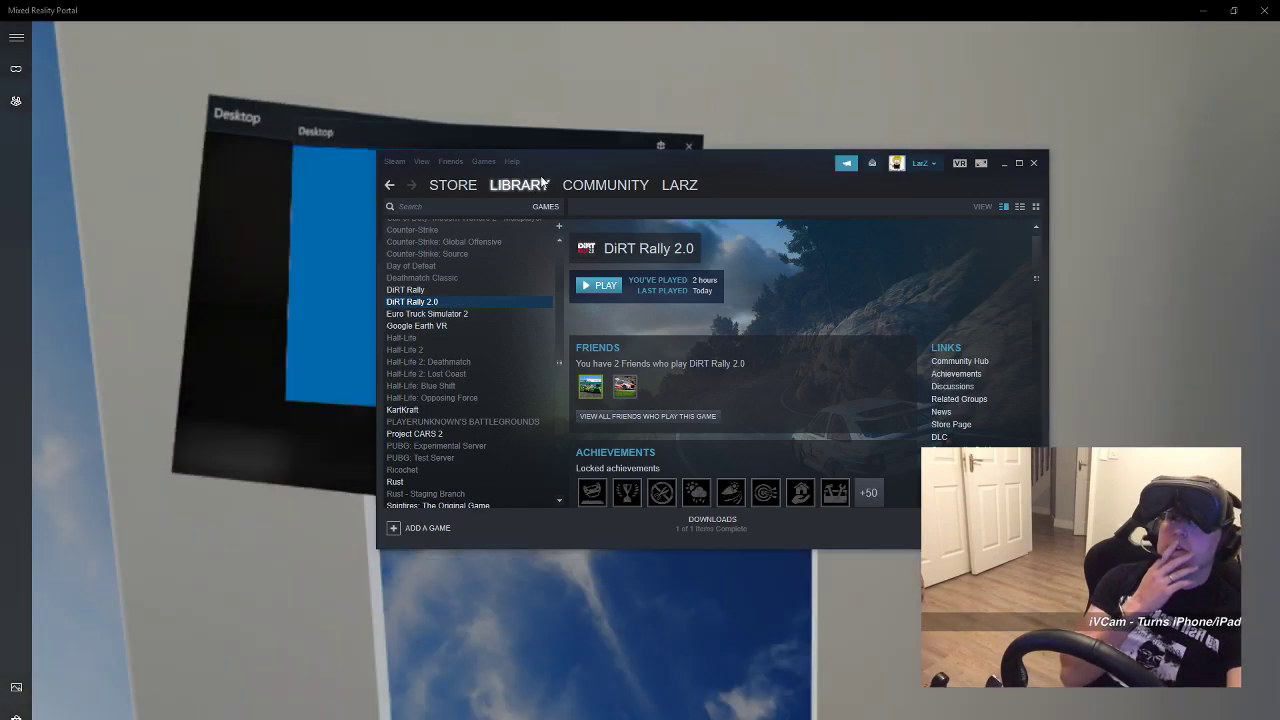
- Switch the library to Tools and open Properties for SteamVR [beta]
{"action": "left_click", "coordinate": [545, 206]}
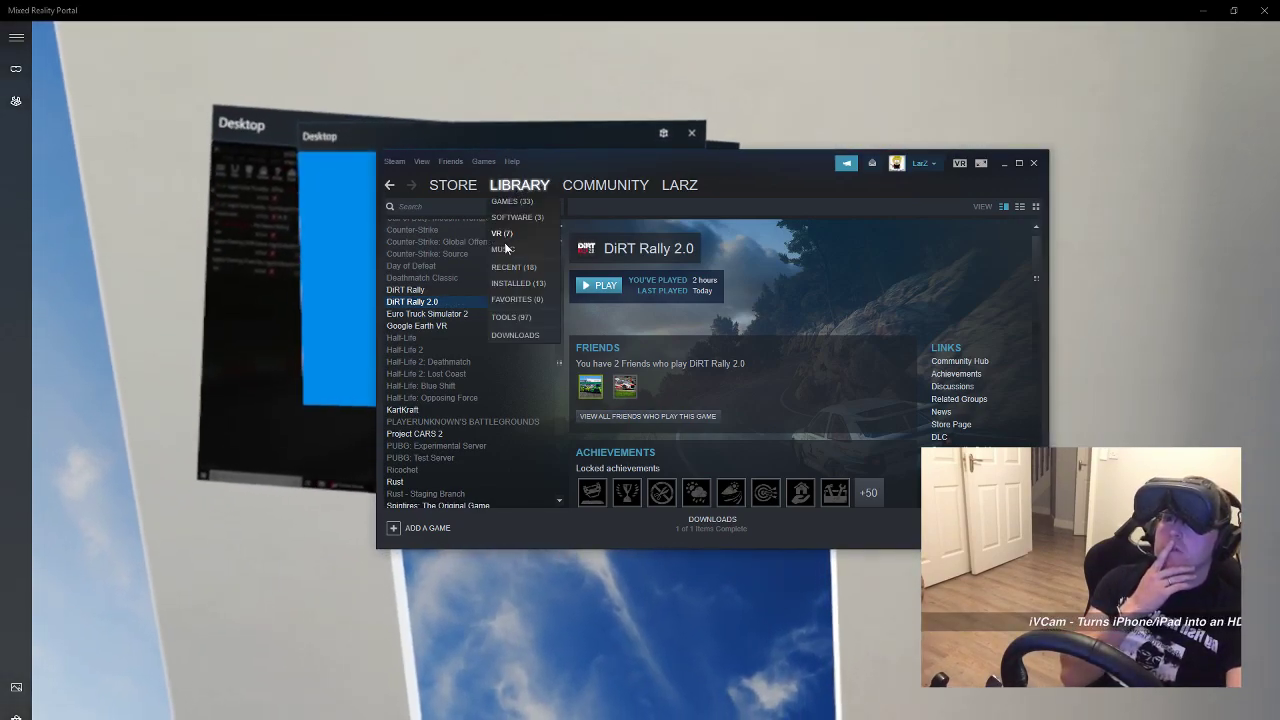
{"action": "left_click", "coordinate": [505, 317]}
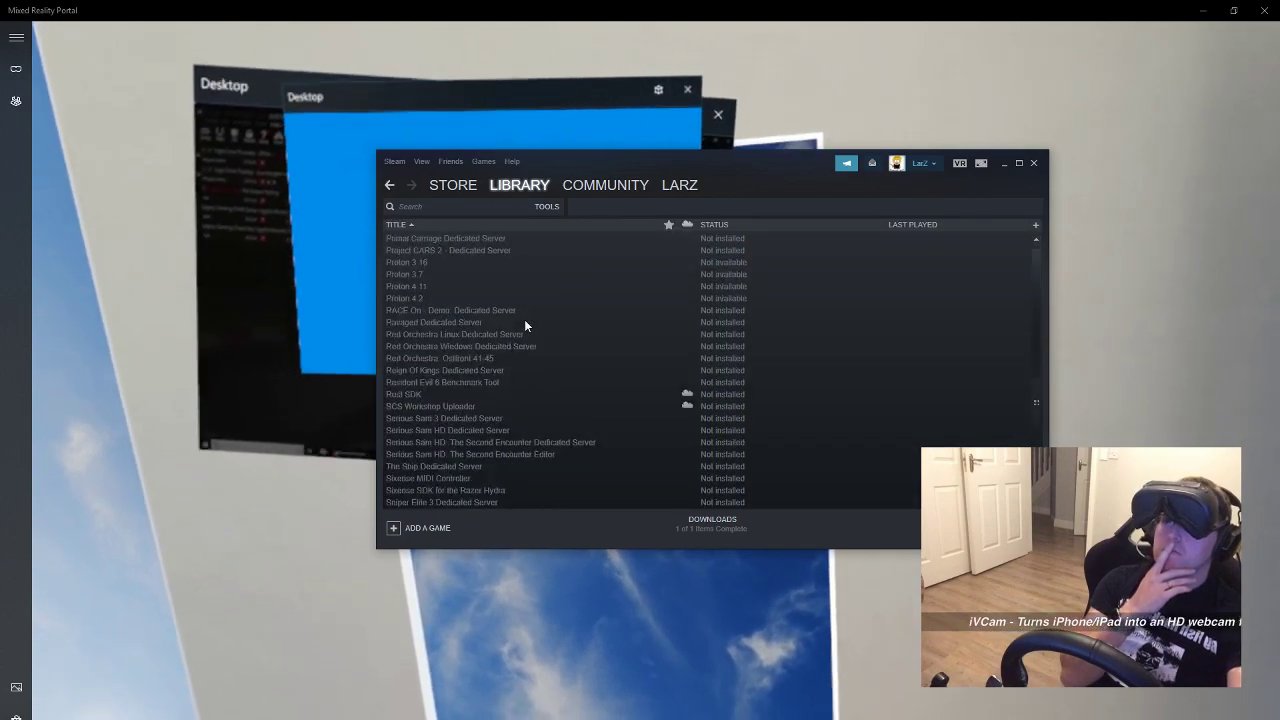
{"action": "scroll", "scroll_direction": "down", "scroll_amount": 3}
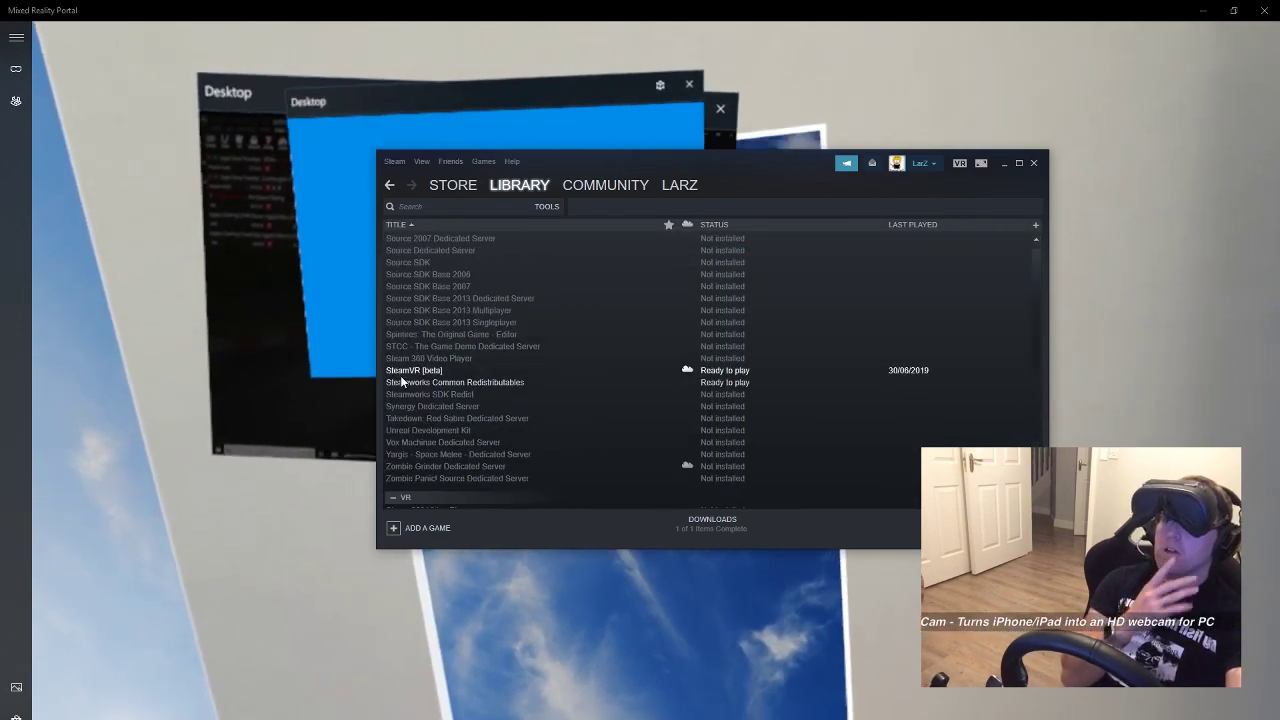
{"action": "right_click", "coordinate": [413, 370]}
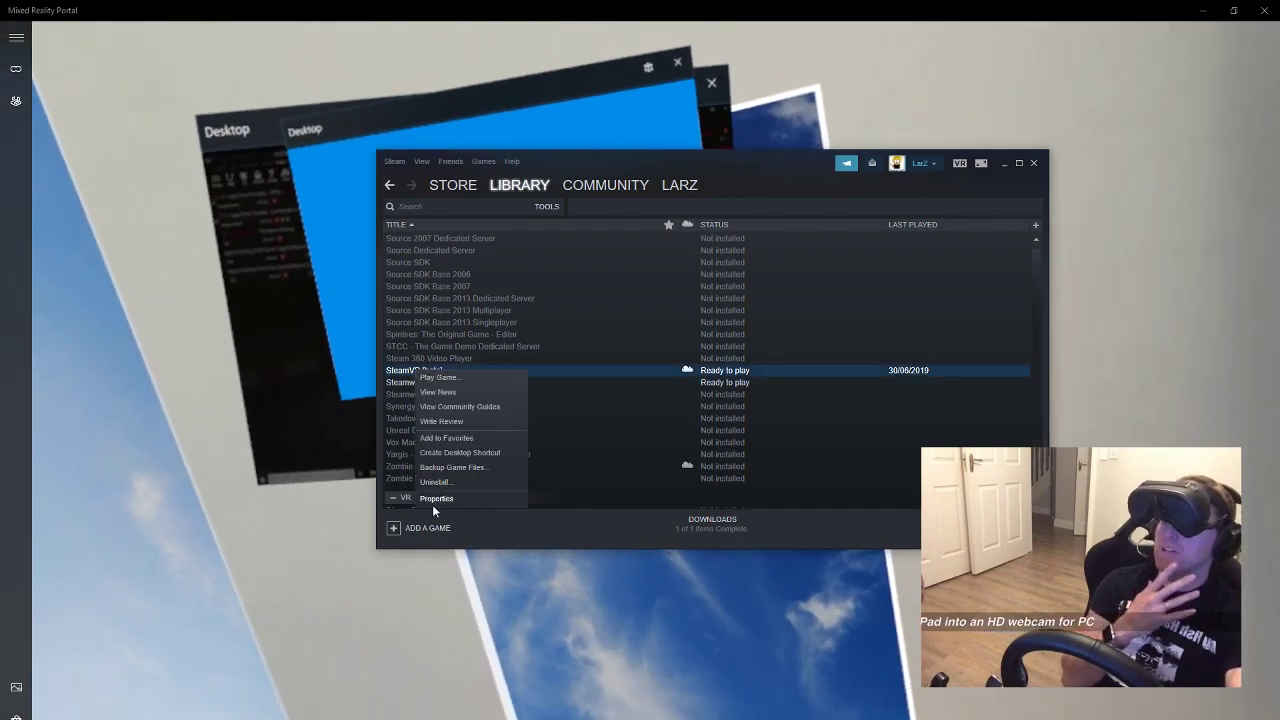
{"action": "left_click", "coordinate": [436, 498]}
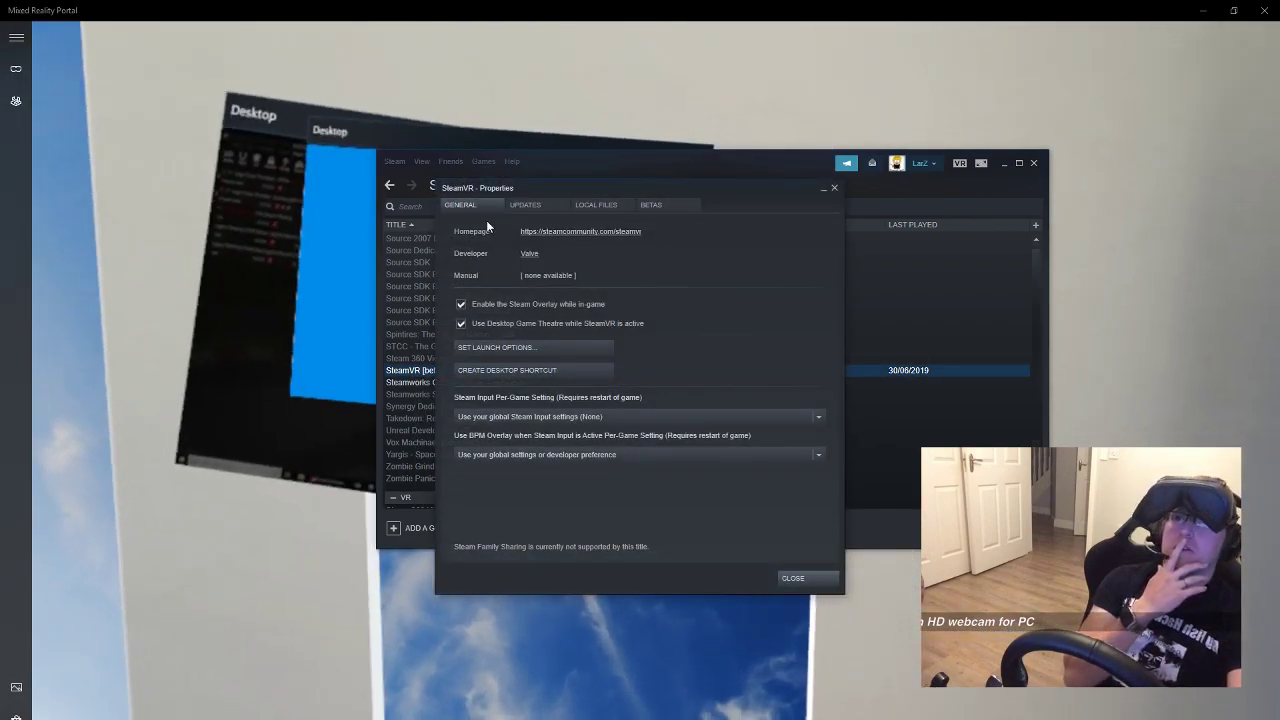
- Set SteamVR's Betas to 'NONE - Opt out of all beta programs' and close Properties
{"action": "left_click", "coordinate": [651, 205]}
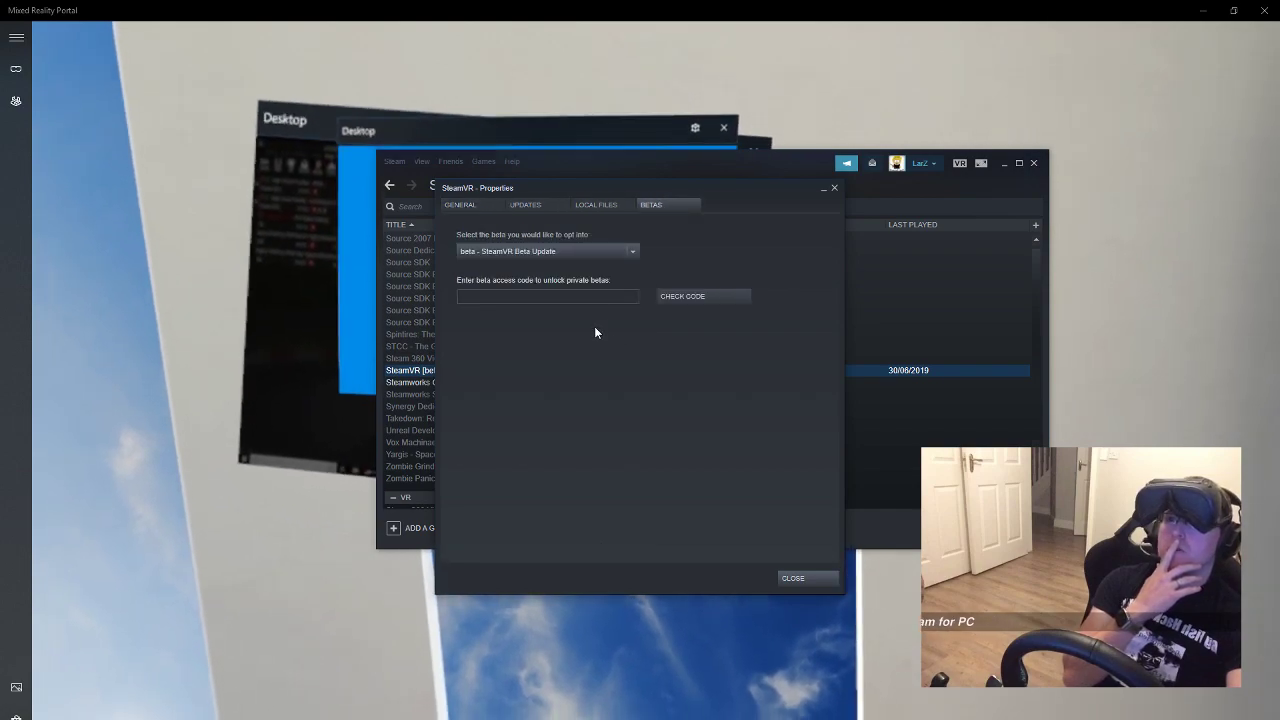
{"action": "left_click", "coordinate": [545, 251]}
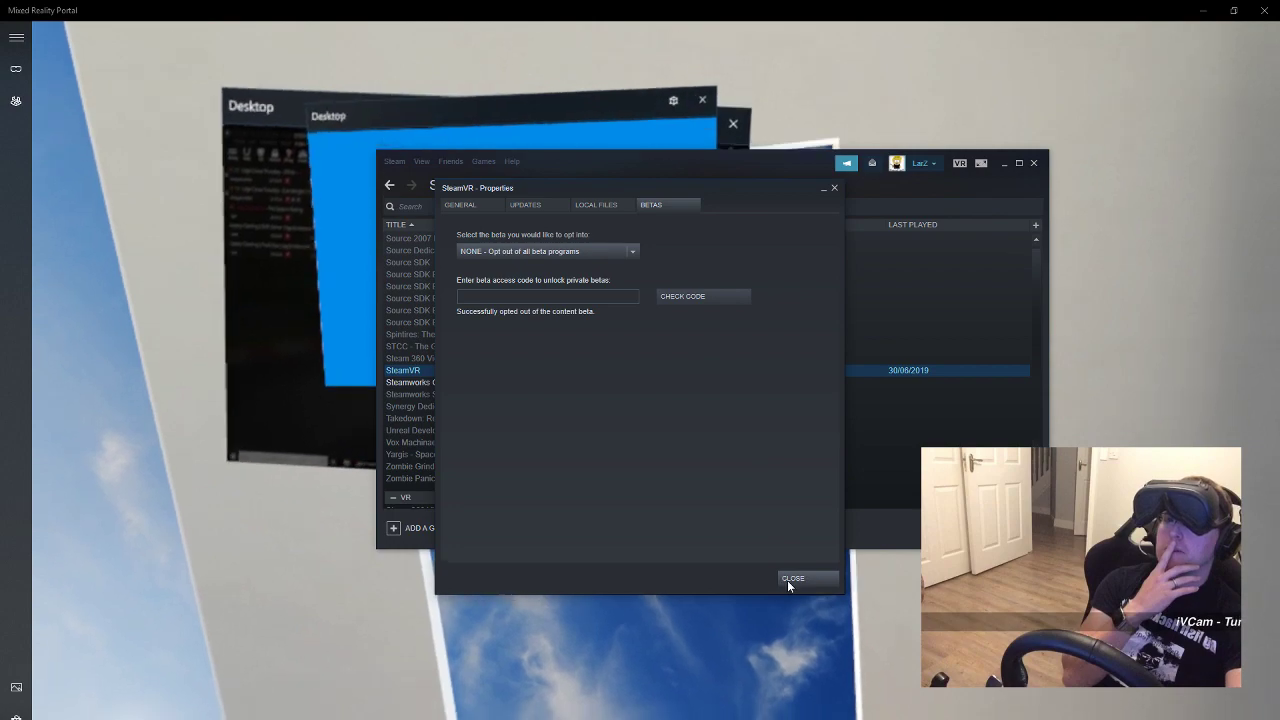
{"action": "left_click", "coordinate": [792, 578]}
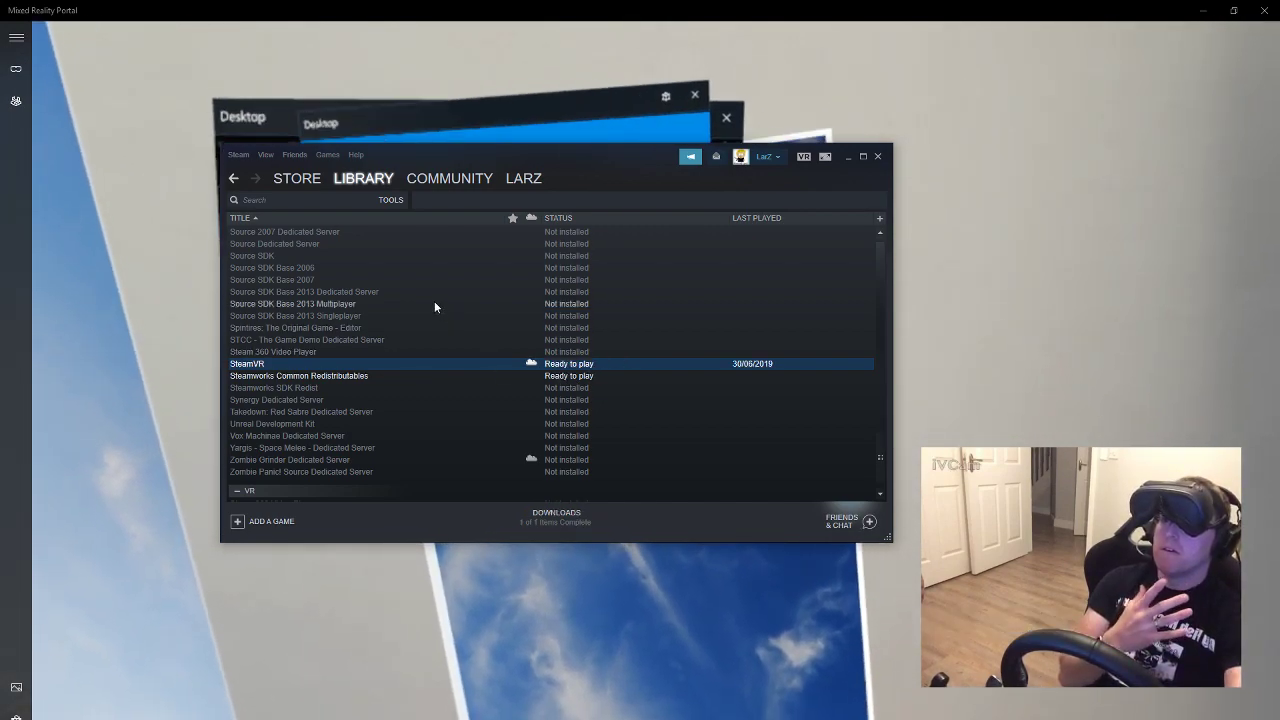
- After the SteamVR update finishes, switch the Library dropdown back to Games
{"action": "left_click", "coordinate": [362, 178]}
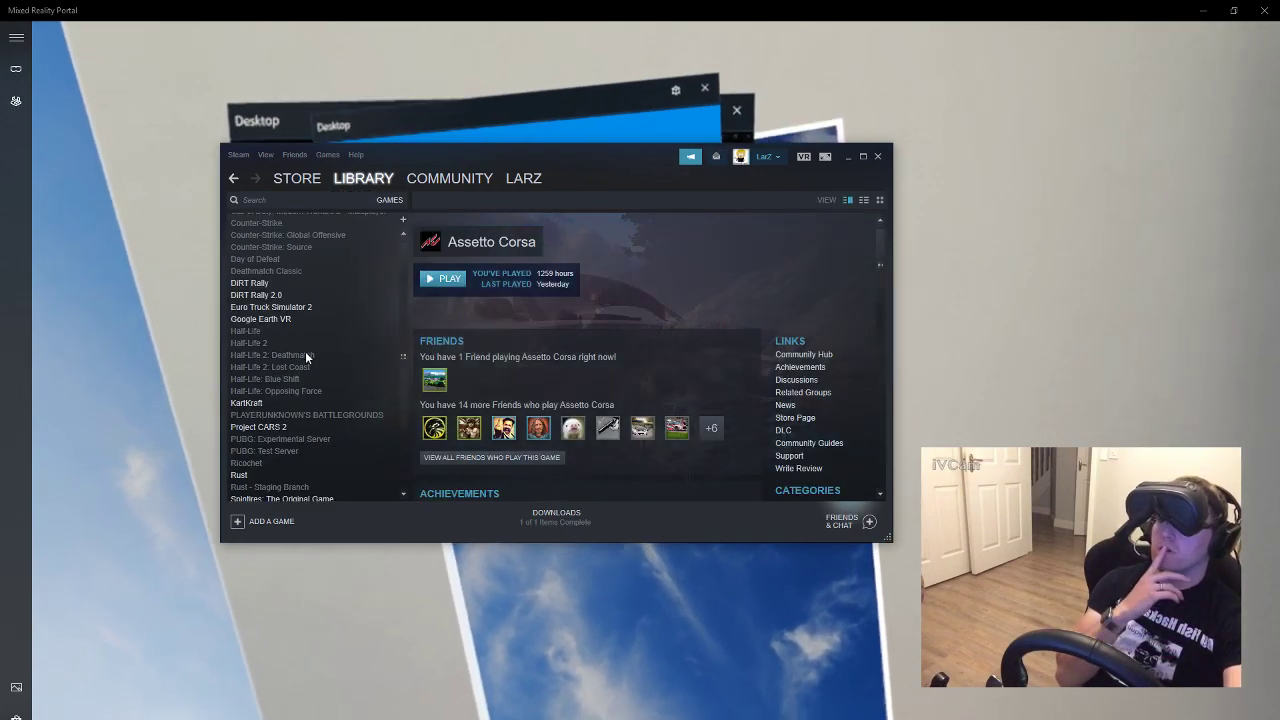
- Select DiRT Rally 2.0 in the library and play it under SteamVR 1.6.10
{"action": "left_click", "coordinate": [257, 295]}
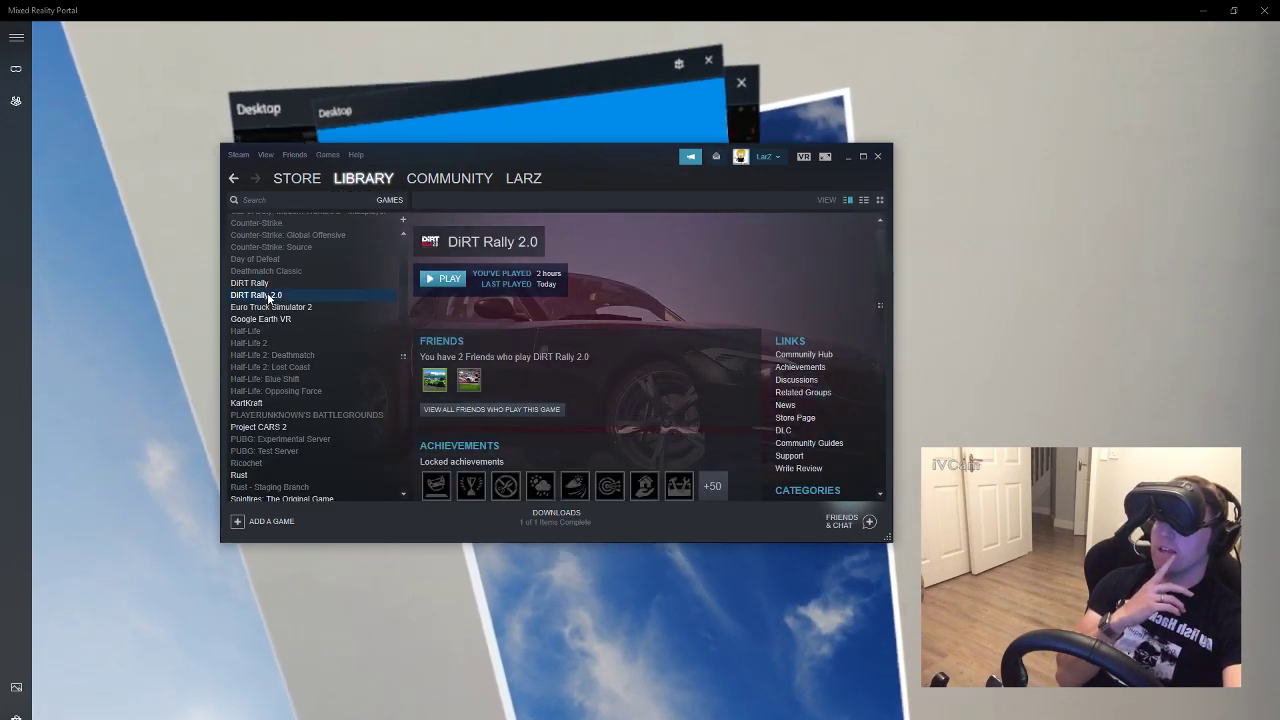
{"action": "left_click", "coordinate": [442, 278]}
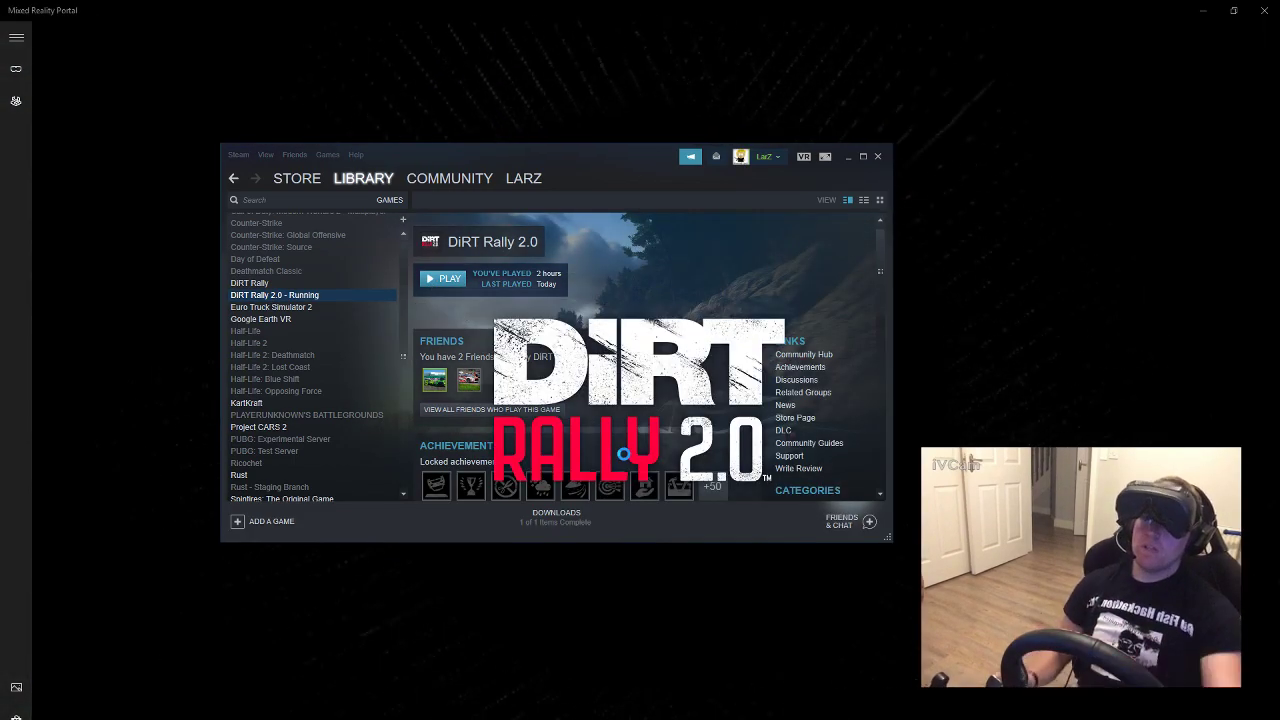
{"action": "left_click", "coordinate": [443, 279]}
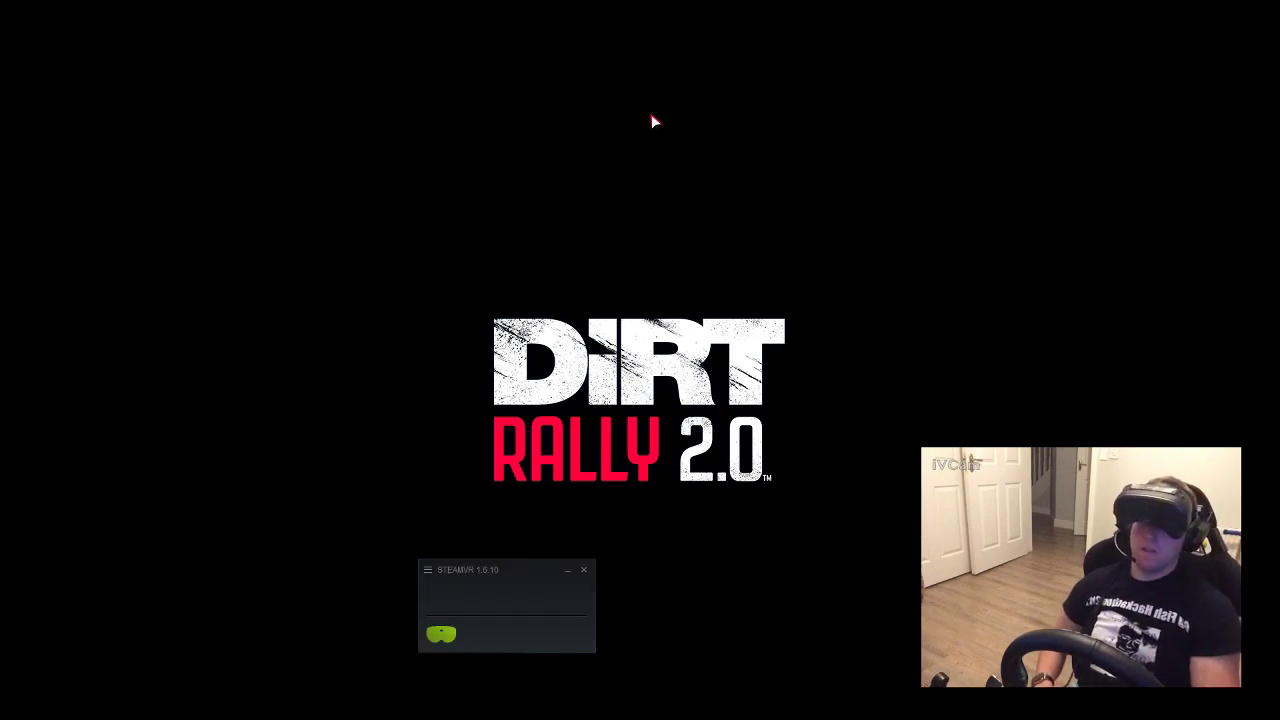